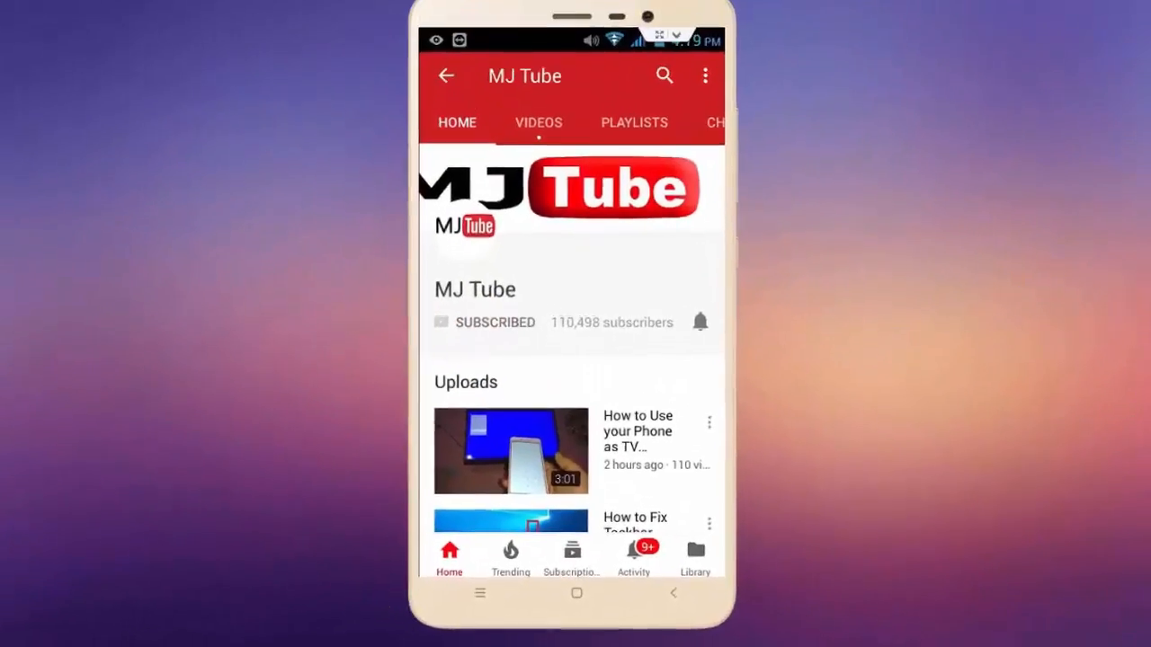
Step: Grant Video Wallpaper access to the phone's photos and media on the Choose Video screen
click(700, 322)
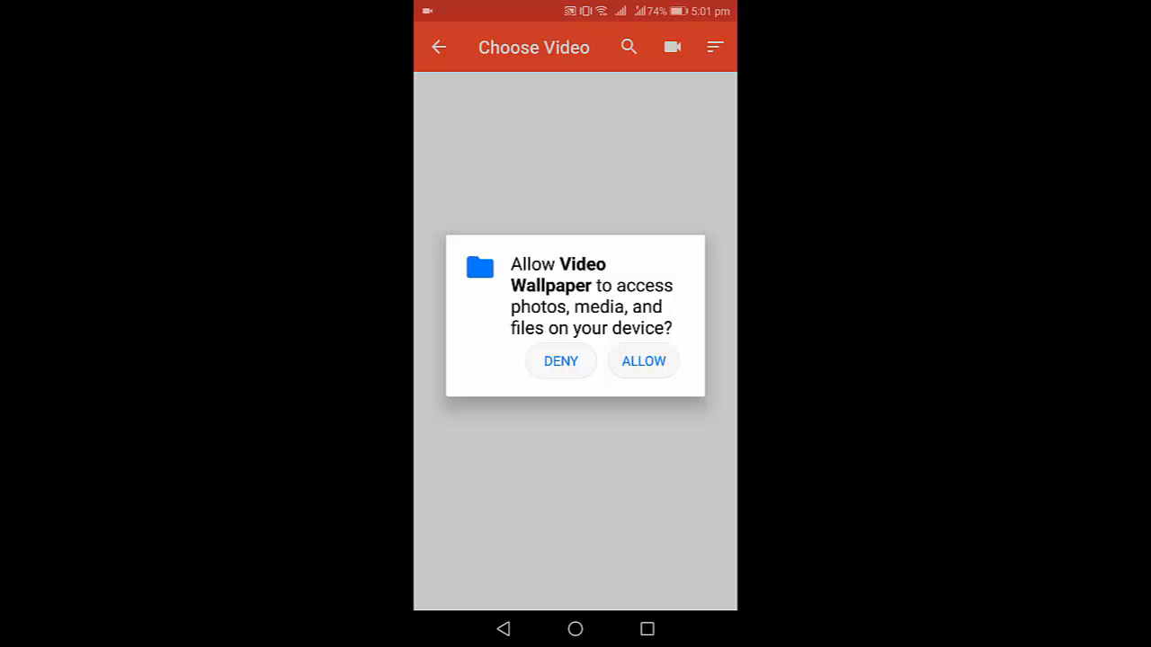
click(644, 359)
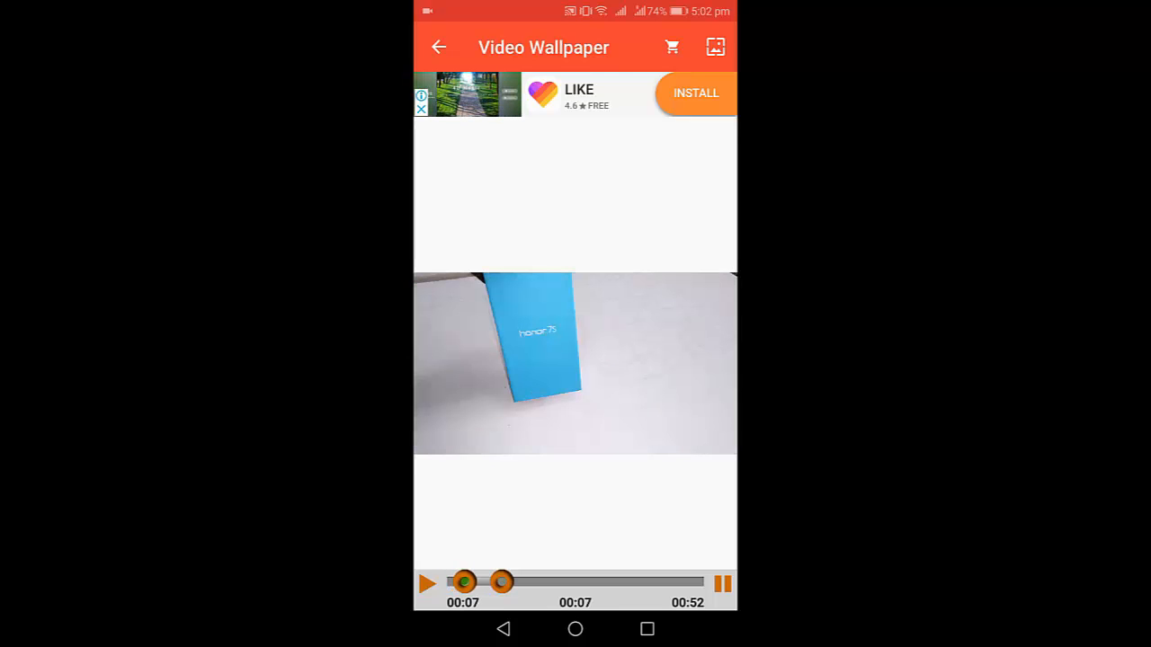
Step: Preview the trimmed 7-second box video clip as a full-screen wallpaper
click(716, 47)
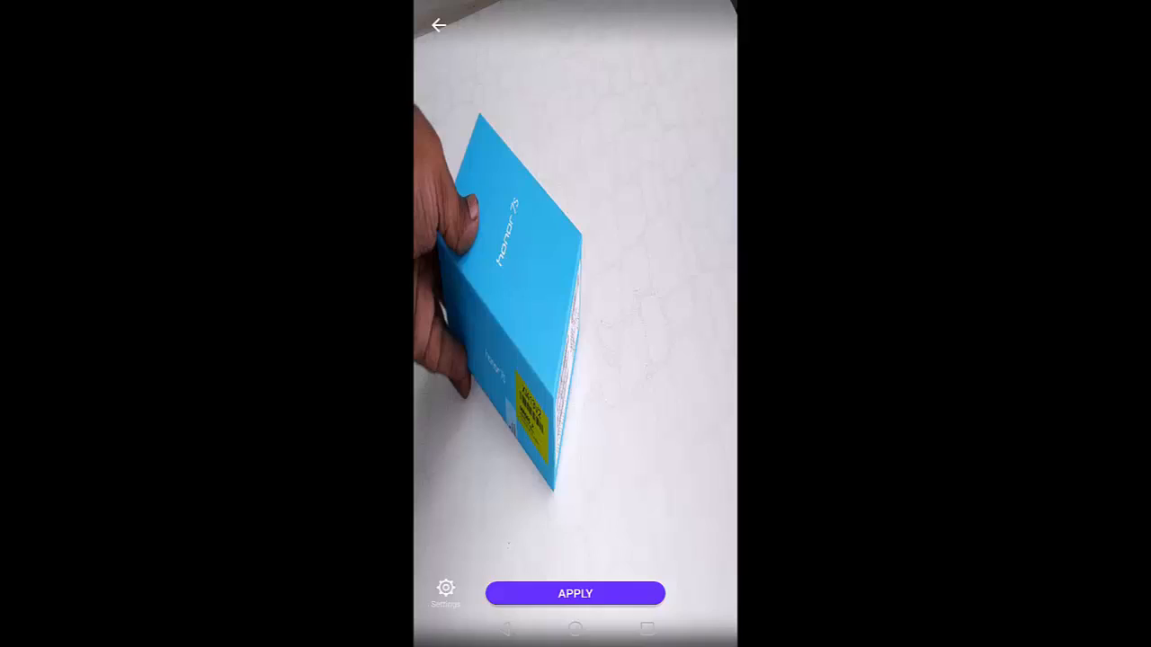
Step: Apply the box video as the live wallpaper and view it behind the home screen pages
click(576, 593)
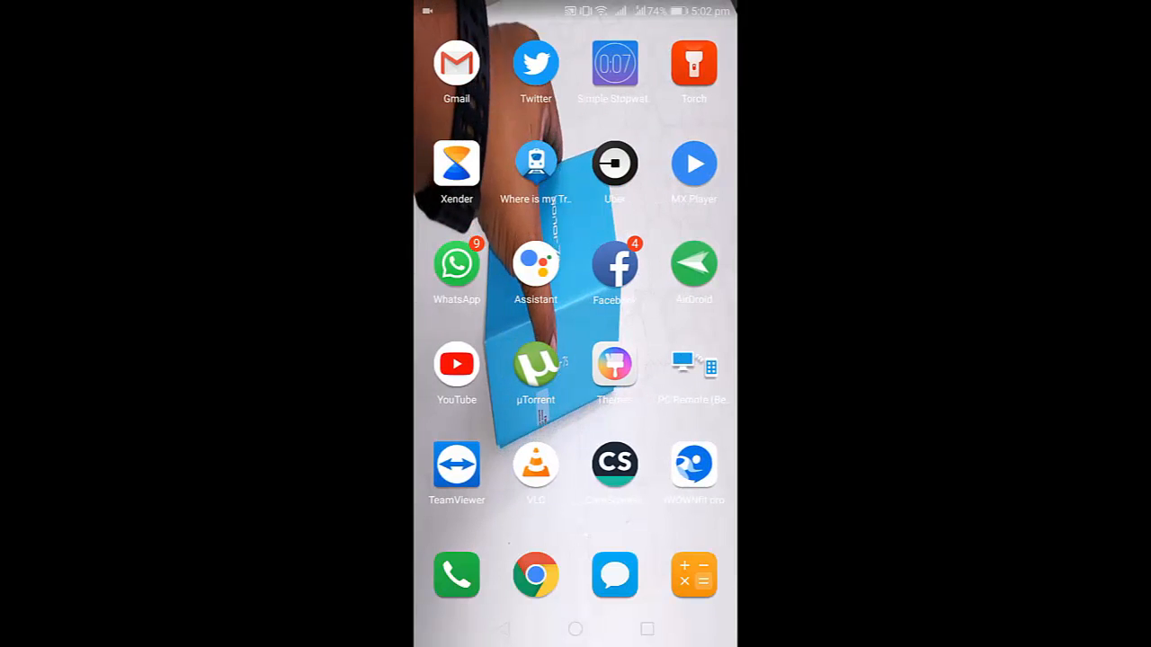
click(694, 574)
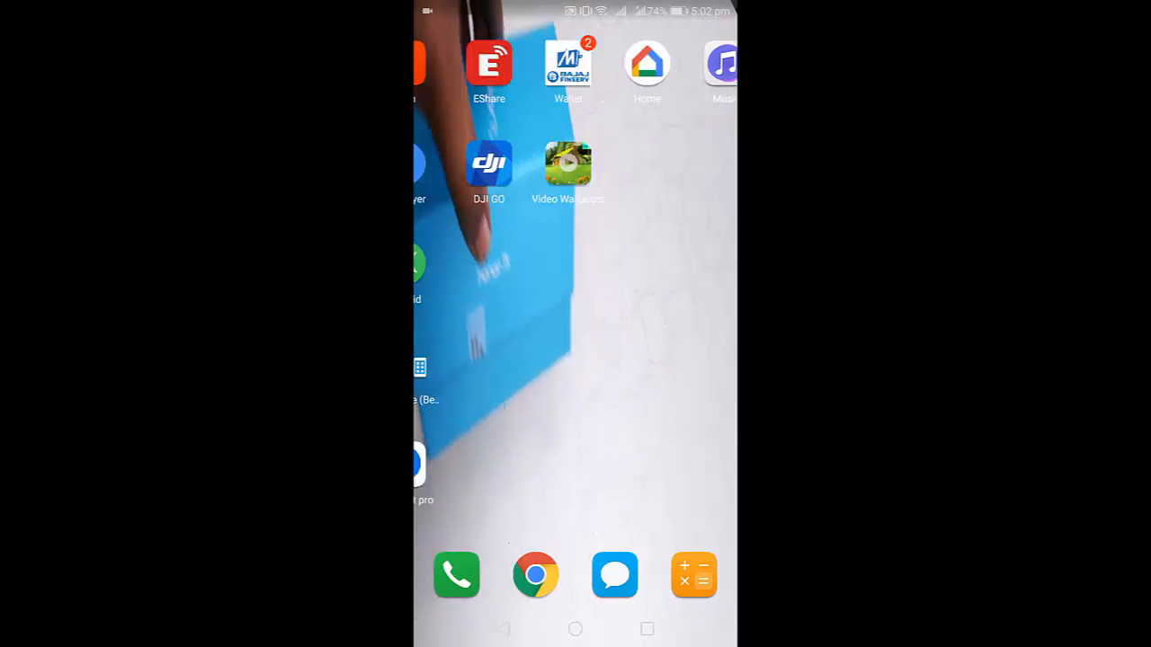
scroll(left, 3)
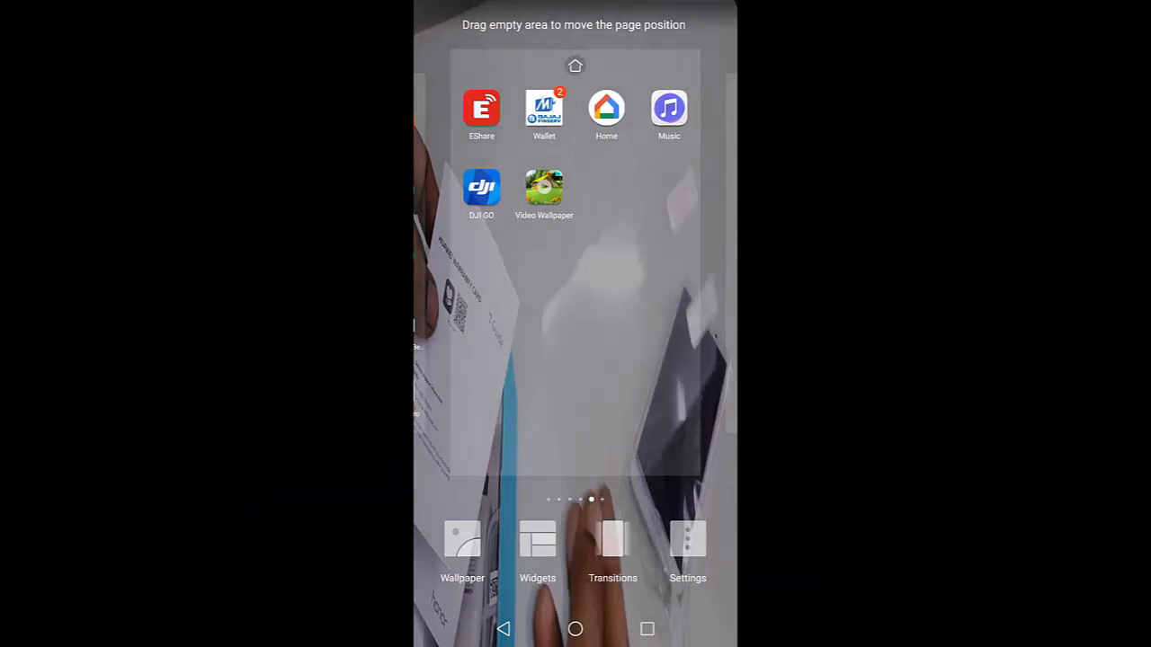
Step: Choose the orange-and-purple colour-burst default wallpaper and confirm it to replace the video
click(461, 539)
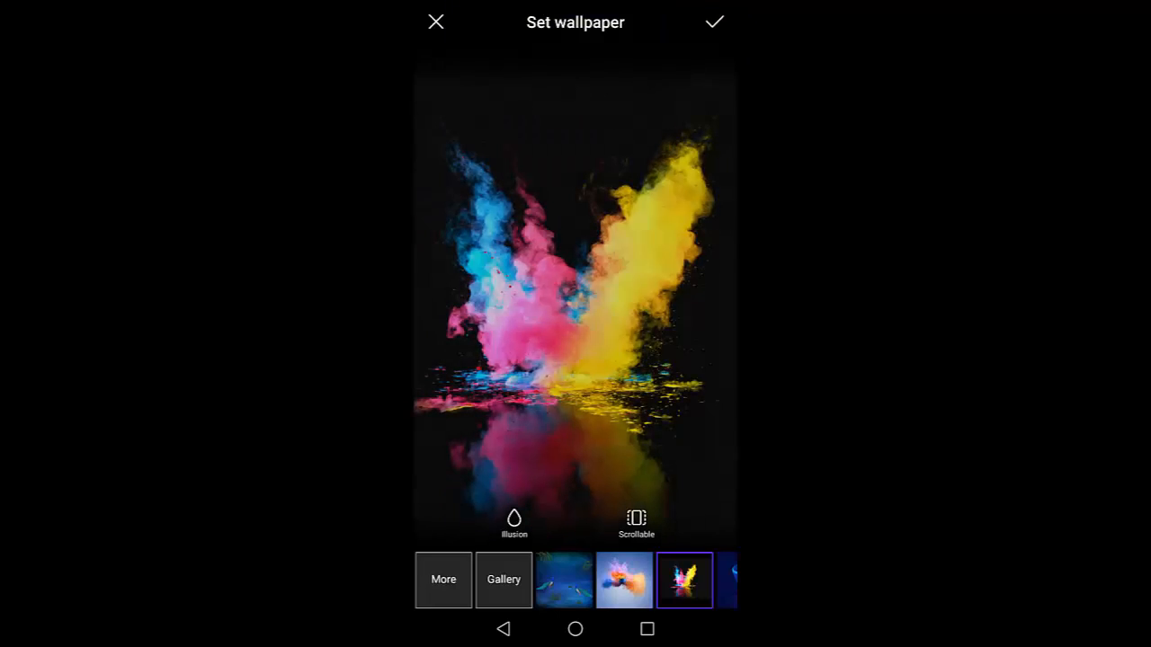
click(624, 579)
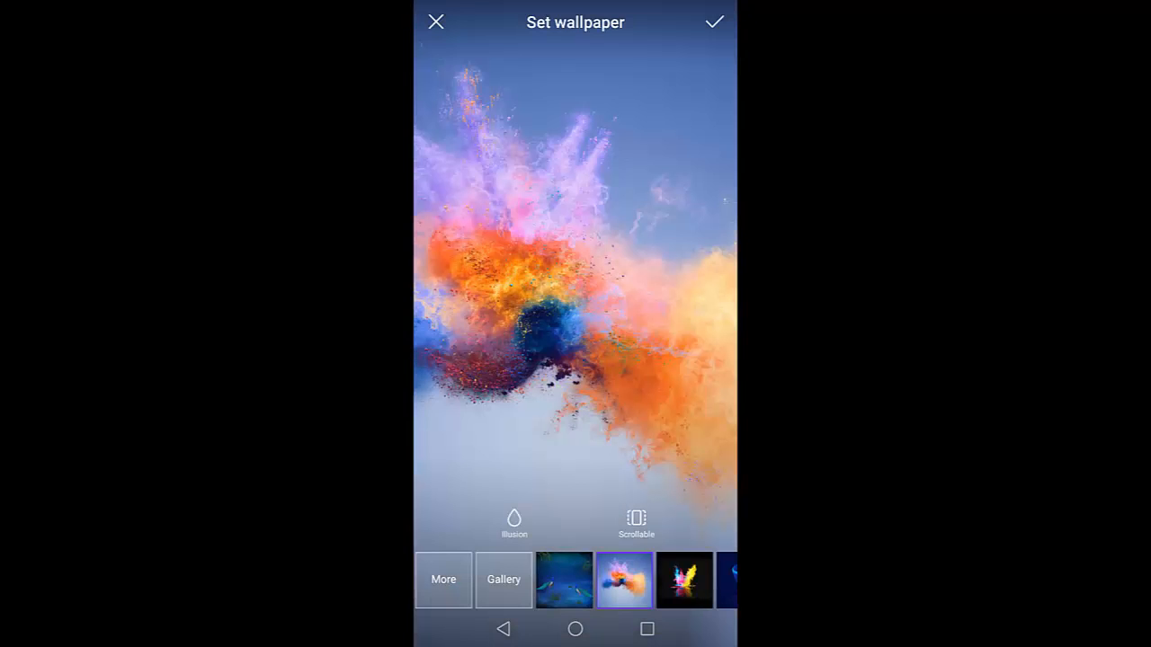
click(714, 21)
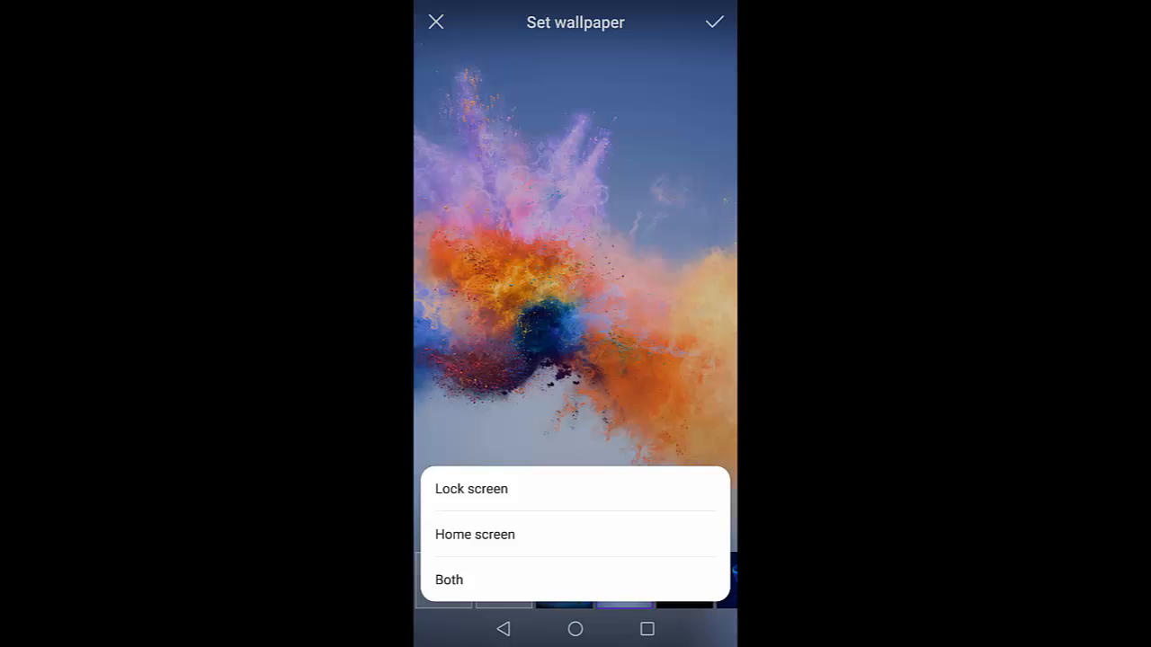